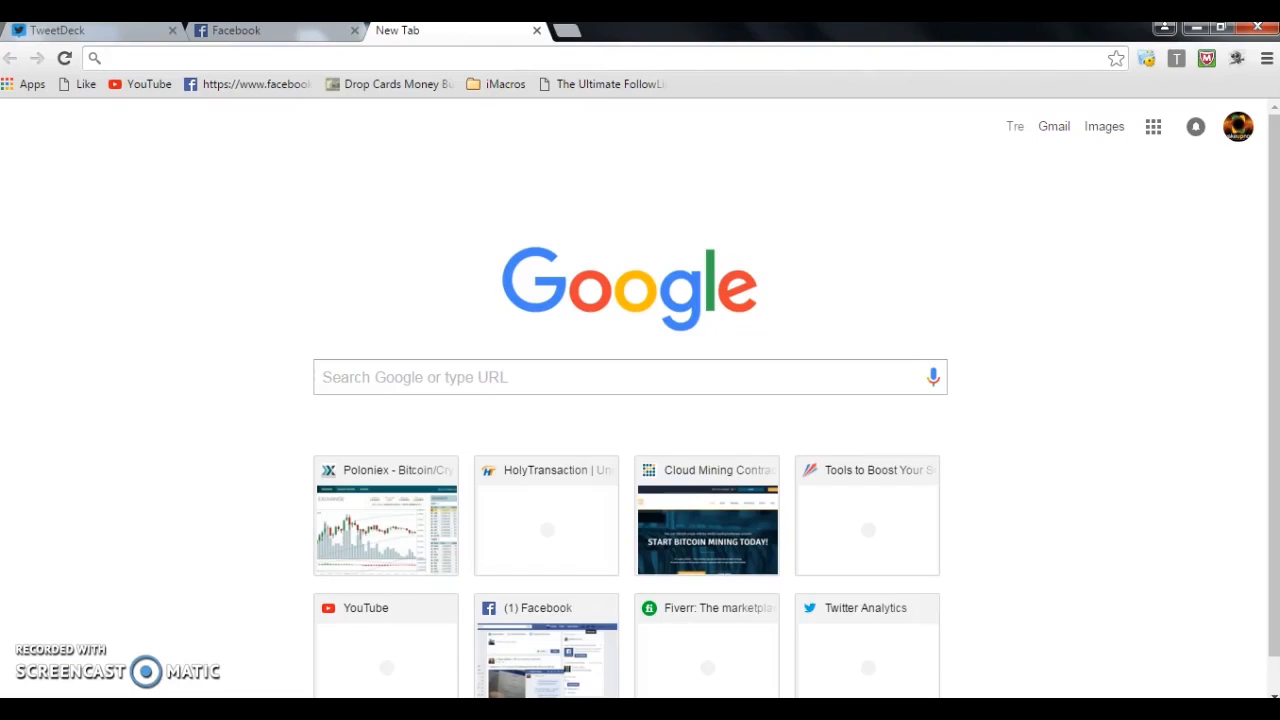
# Navigate to genesis-mining.com to reach the logged-in Genesis Mining dashboard
pyautogui.write('genesis-mining.com/dashboard')
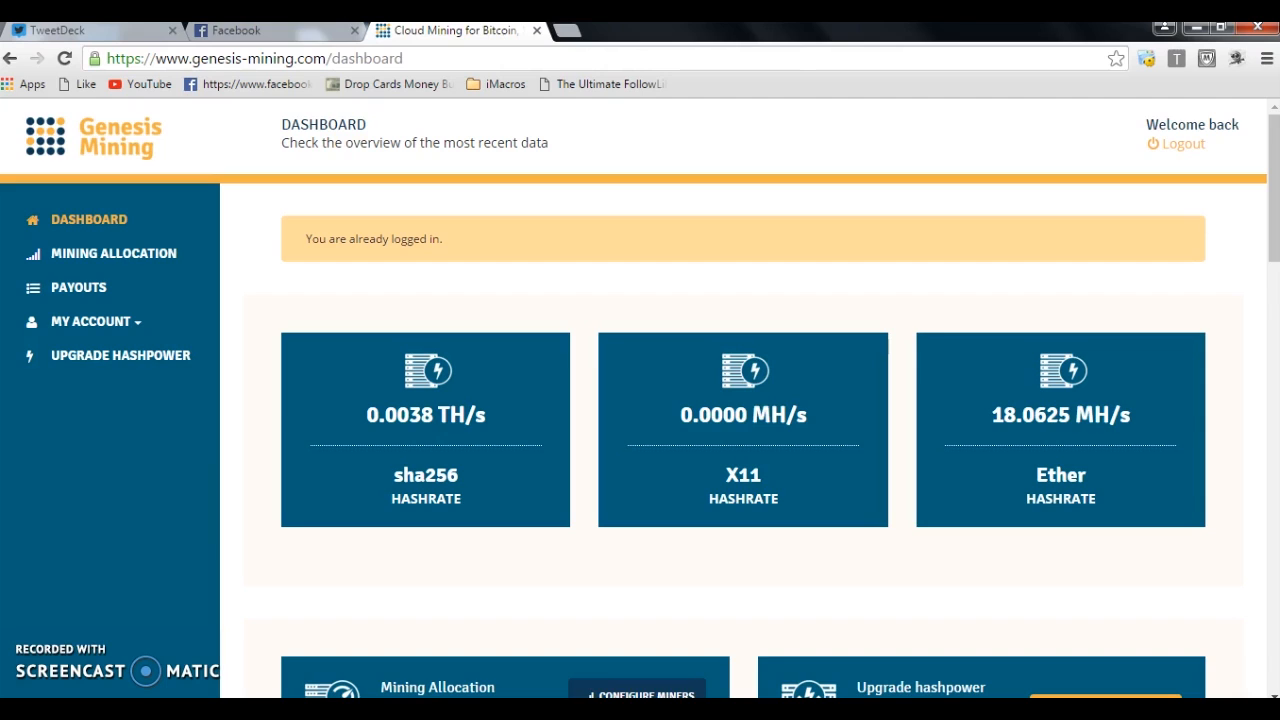
pyautogui.moveTo(120, 356)
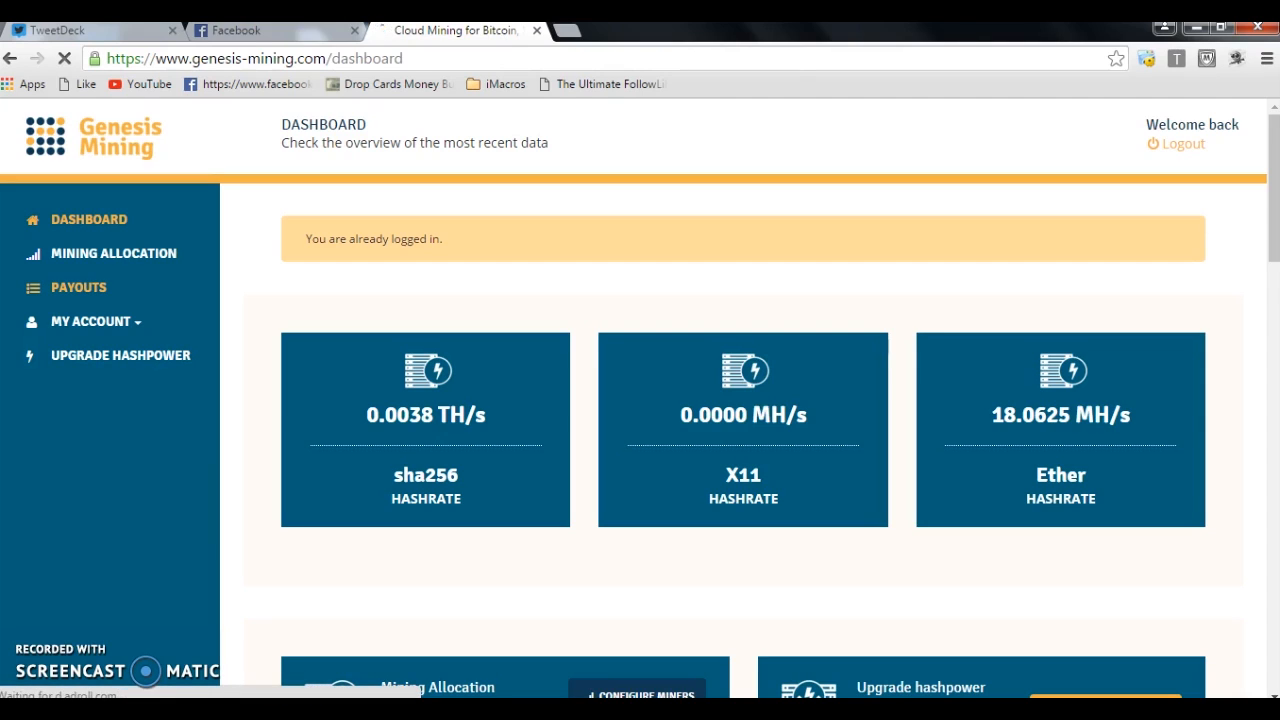
# Show the Payouts page listing daily BTC and ETH net payouts from April 2016
pyautogui.click(78, 288)
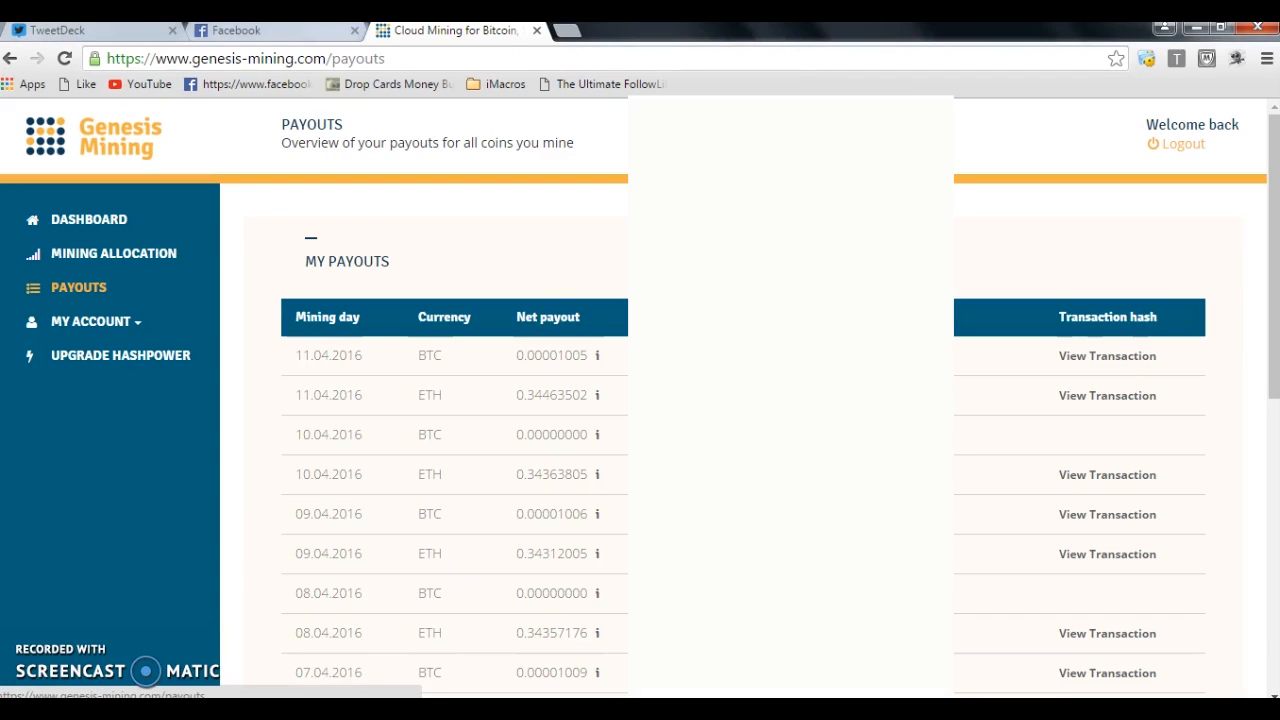